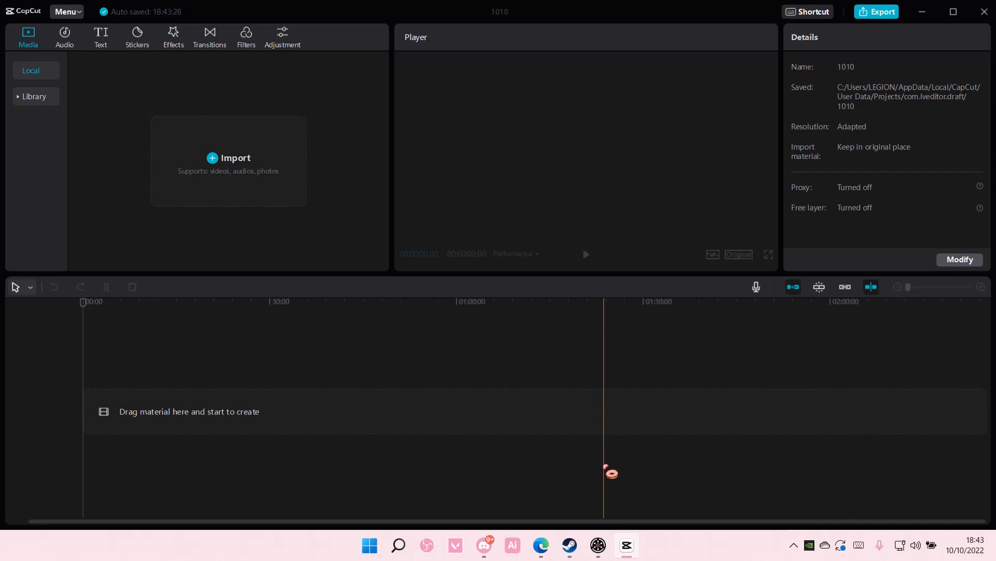
Add a Default text clip reading HEY and set it in a heavy bold font at a large size
left_click(101, 36)
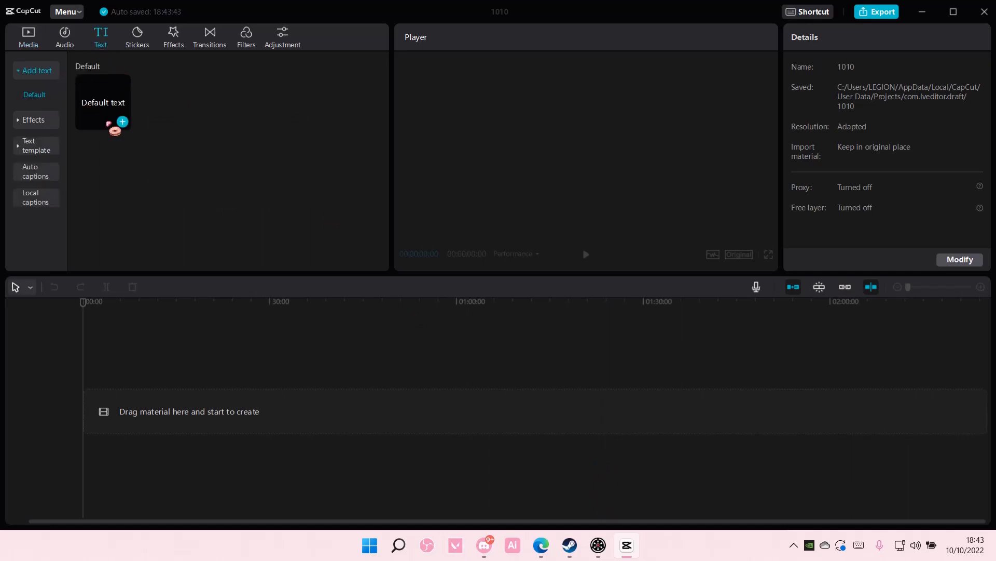
left_click(122, 122)
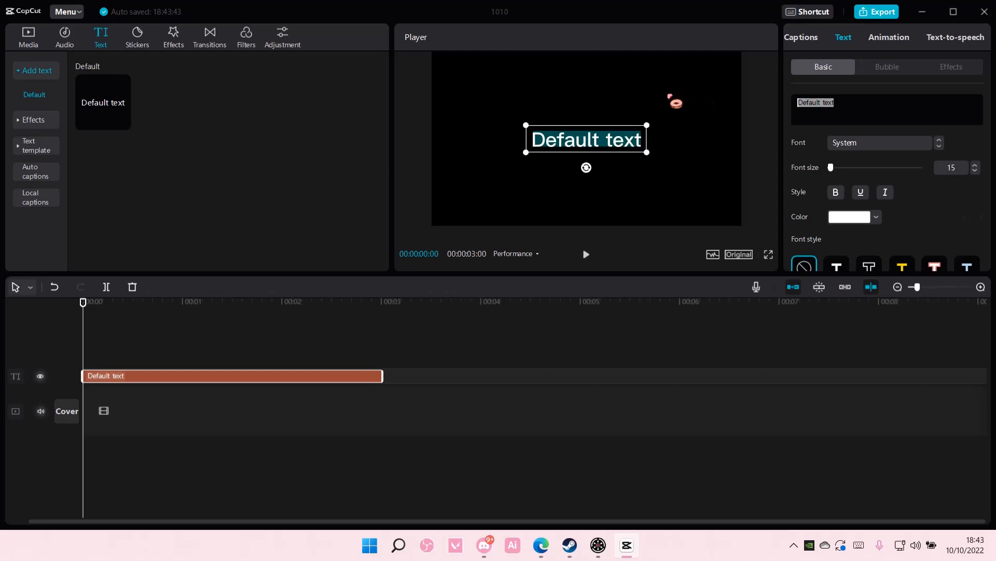
type("HEY")
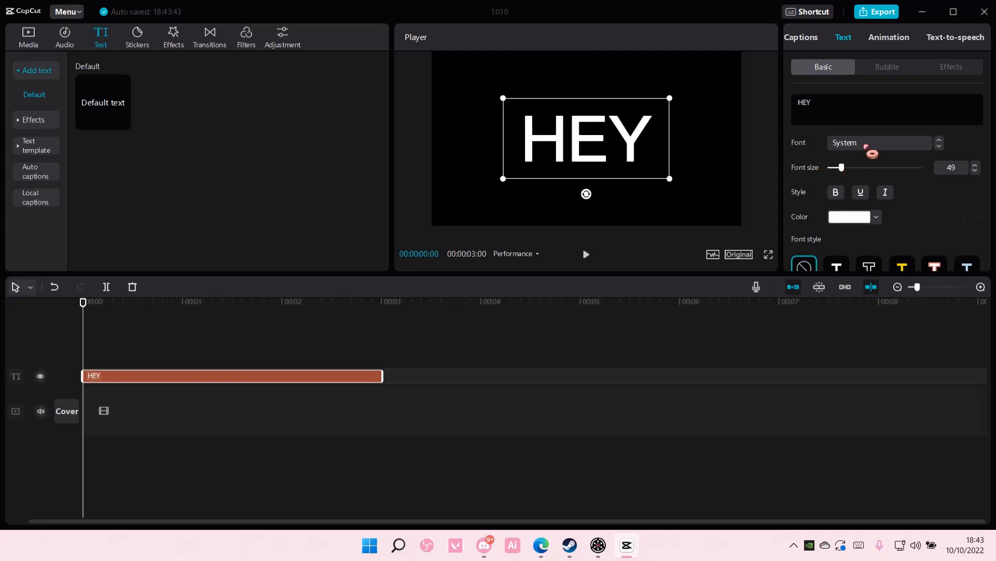
left_click(877, 142)
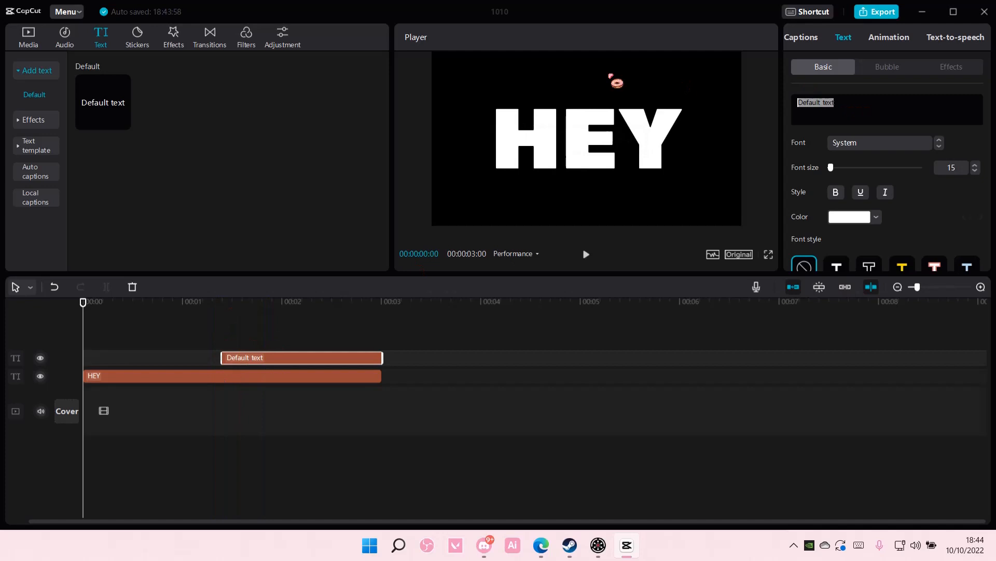
Make the second text layer an H in the same bold Sudtipos font at size 68
type("H")
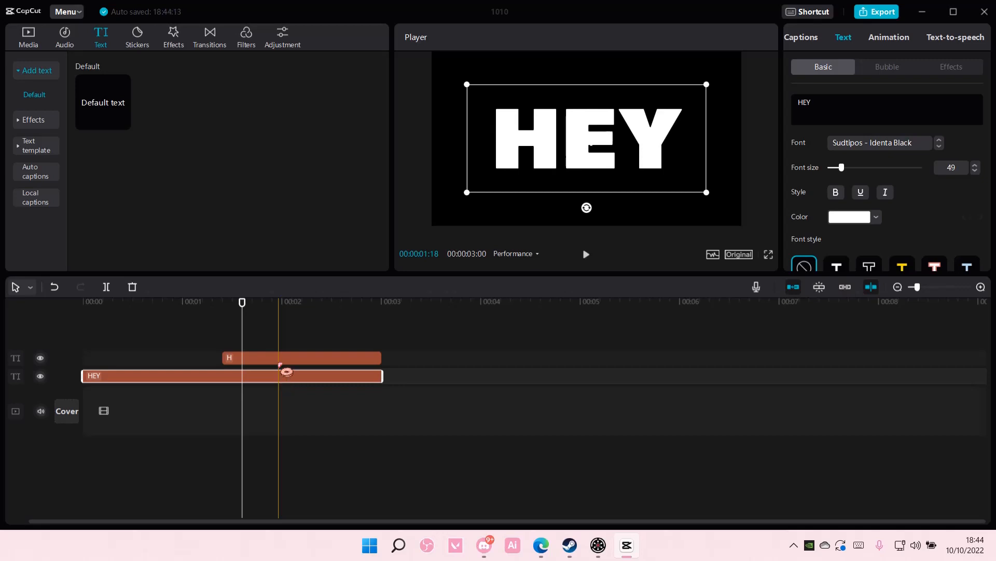
left_click(301, 358)
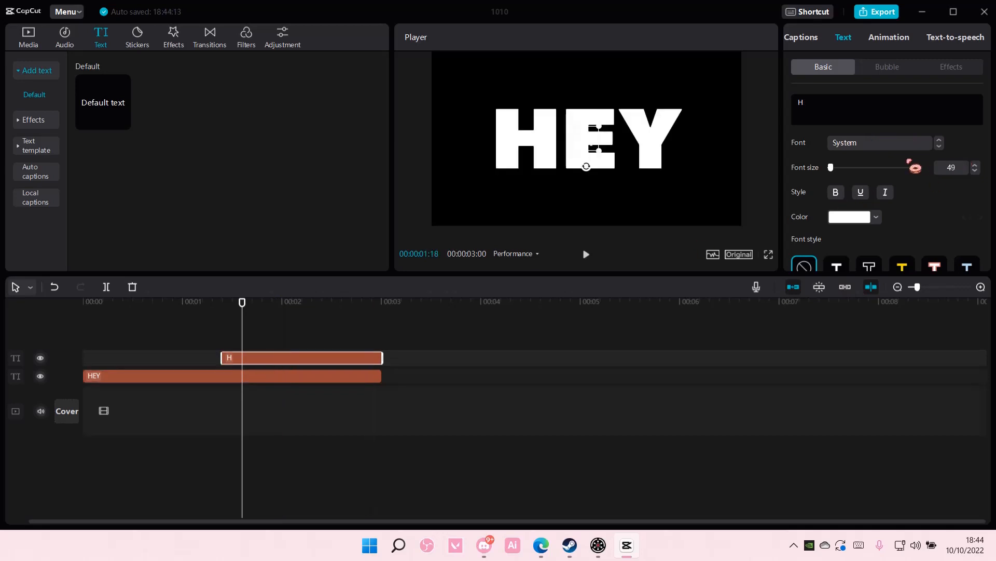
left_click(880, 142)
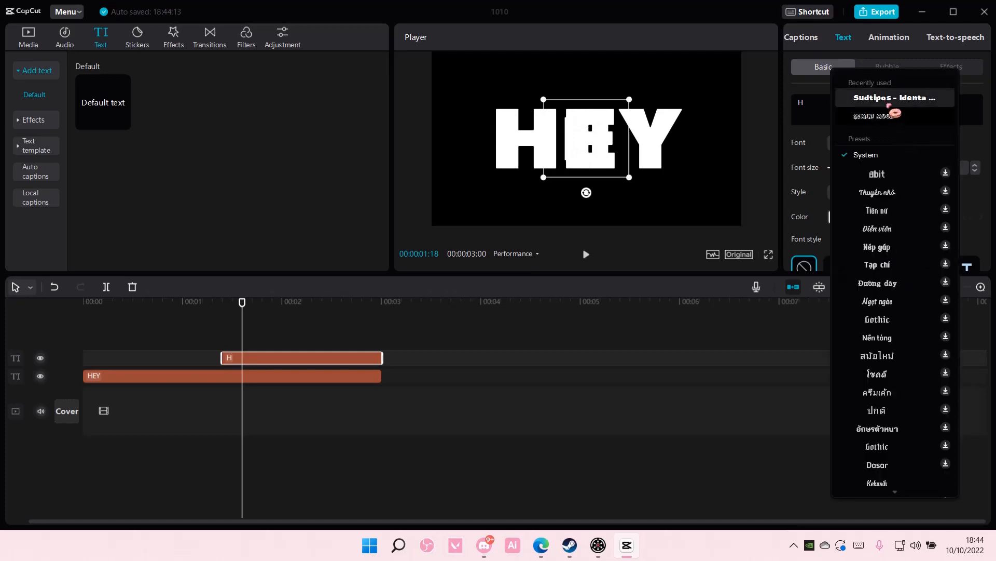
left_click(895, 98)
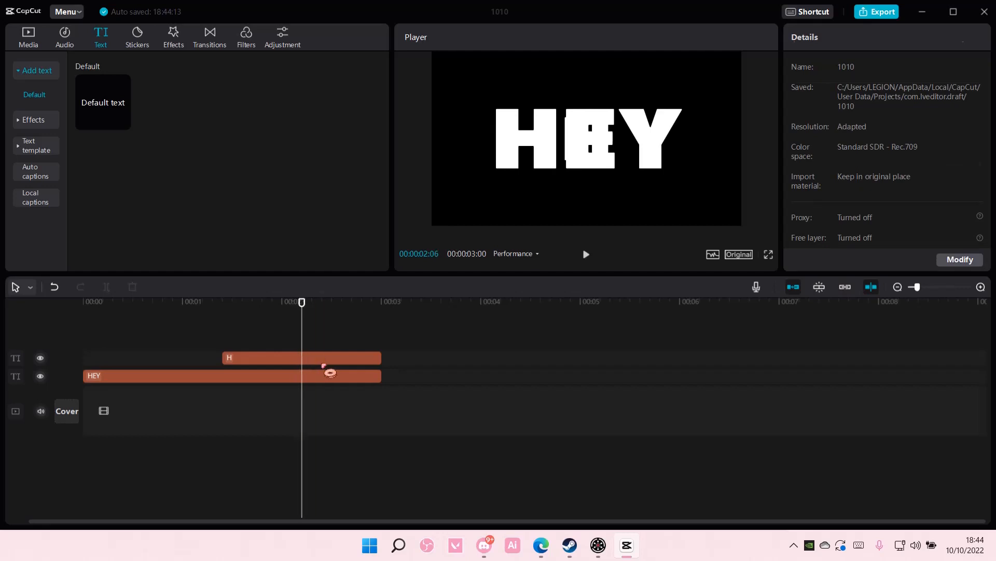
left_click(302, 357)
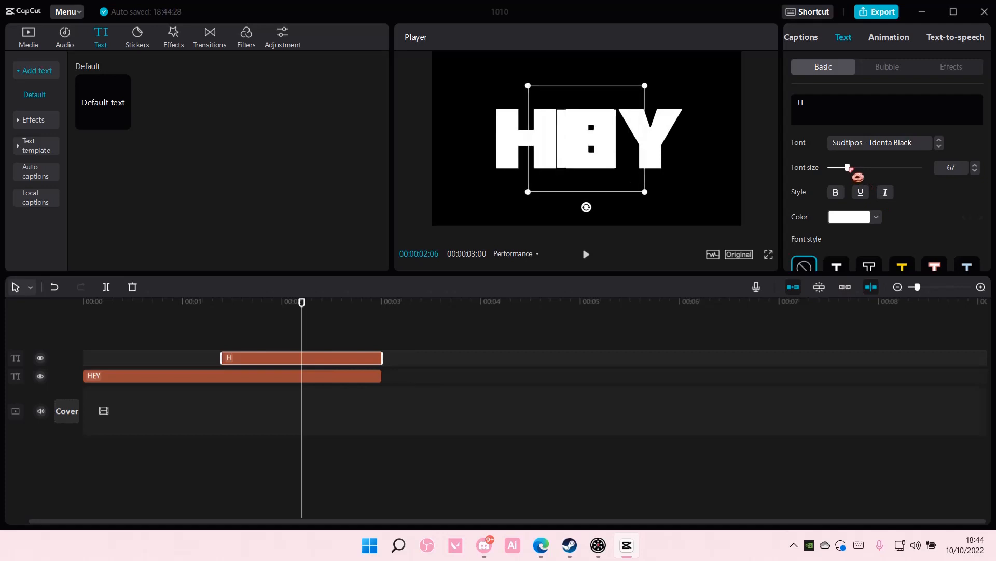
left_click(973, 167)
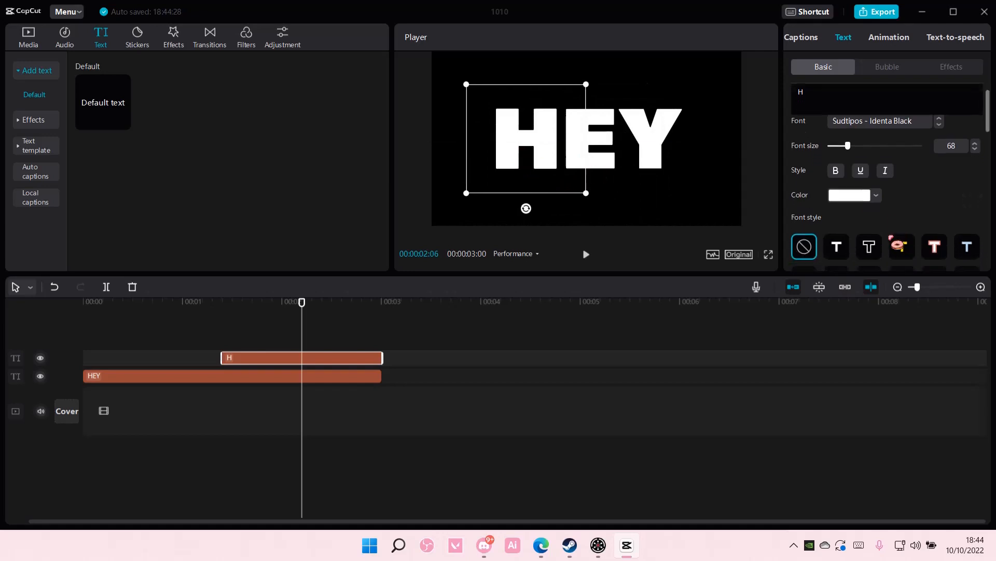
Tint the H orange and adjust Position X so it lines up over HEY's first letter
left_click(860, 207)
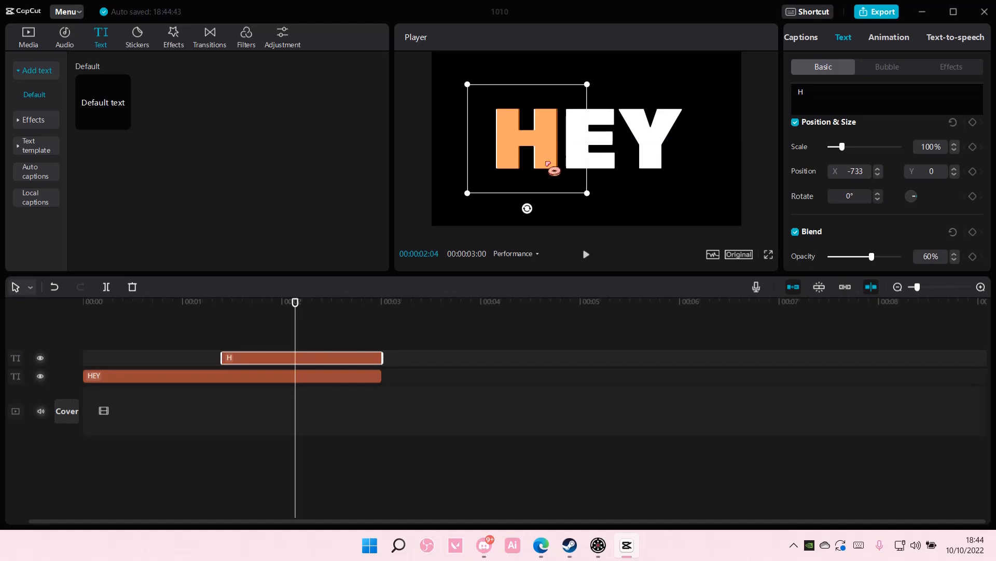
scroll("down", 3)
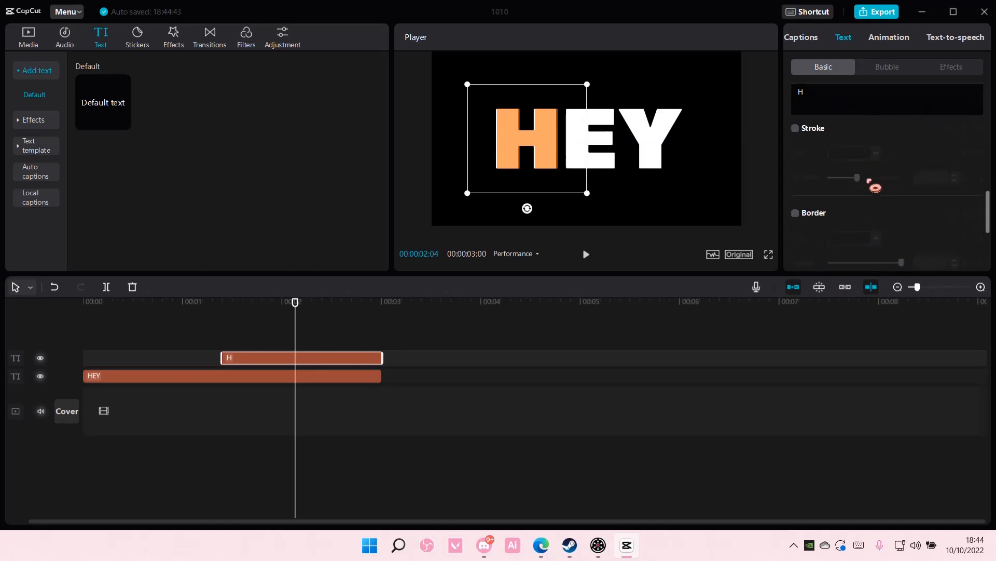
scroll("down", 3)
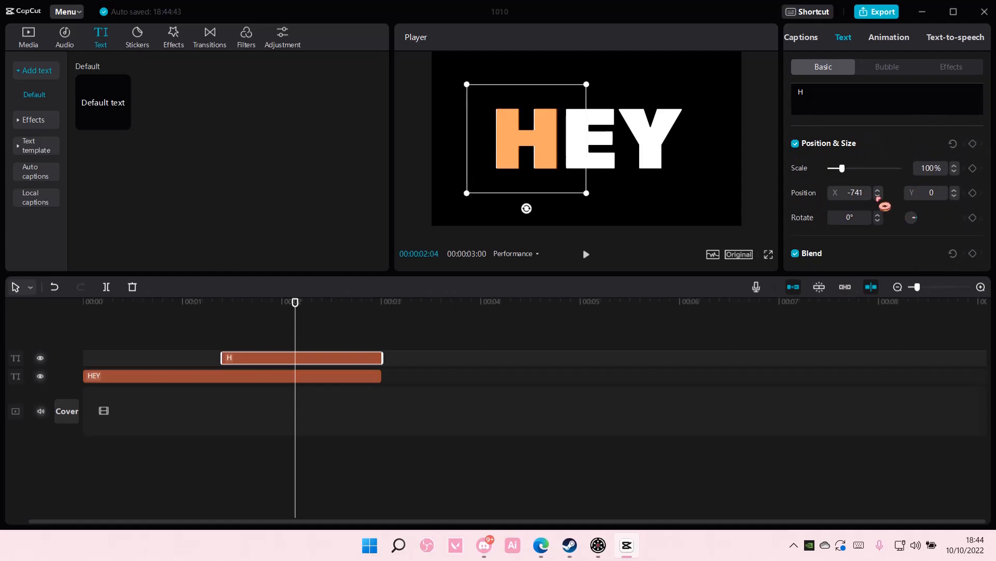
left_click(879, 196)
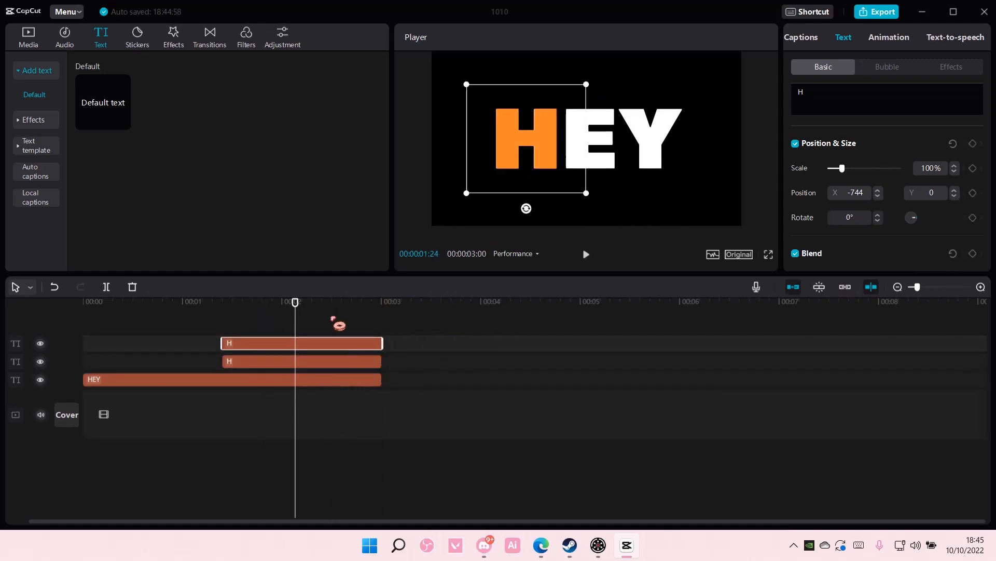
Turn duplicated letter copies into E and Y layers, the Y shifted right of the E
left_click(302, 342)
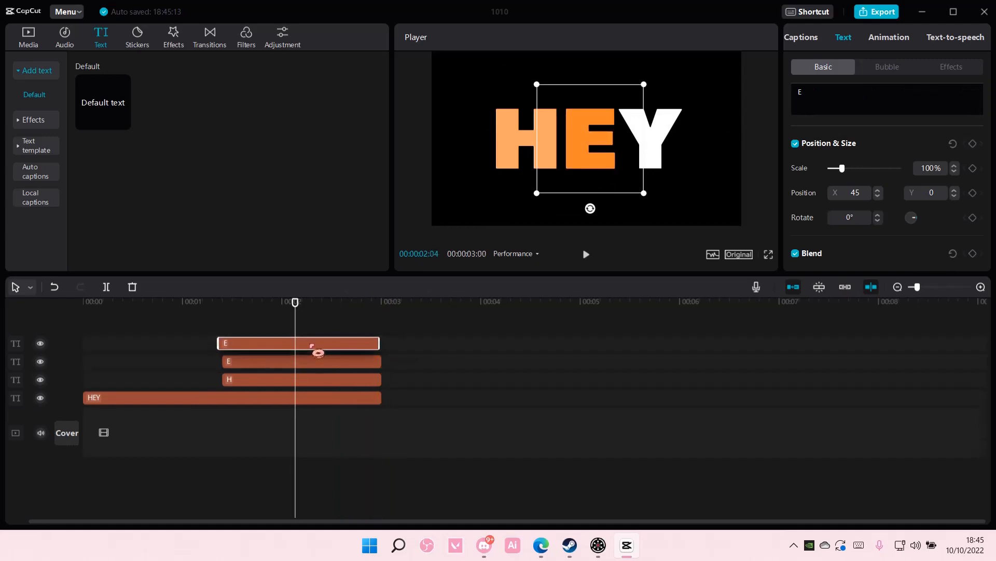
type("Y")
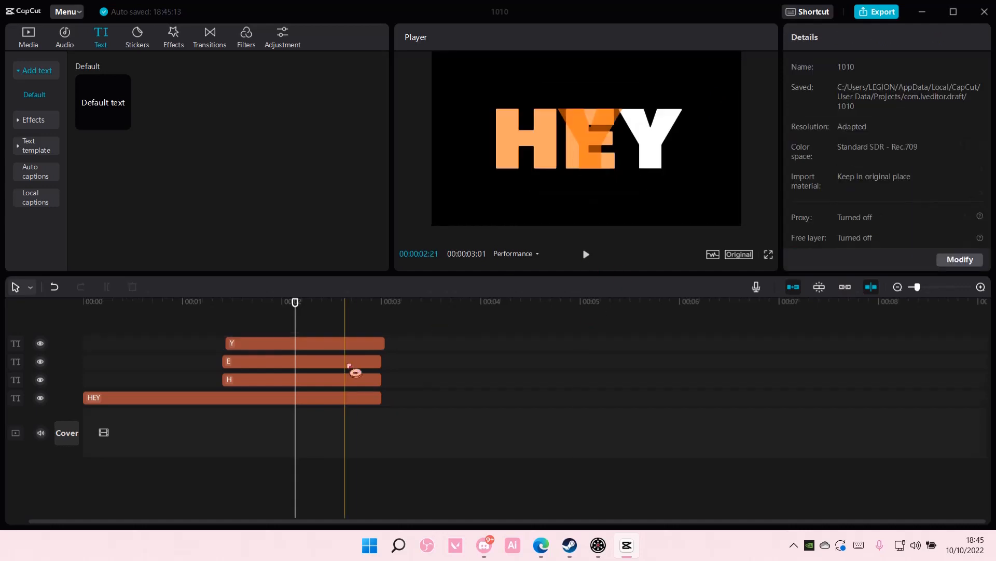
left_click(304, 343)
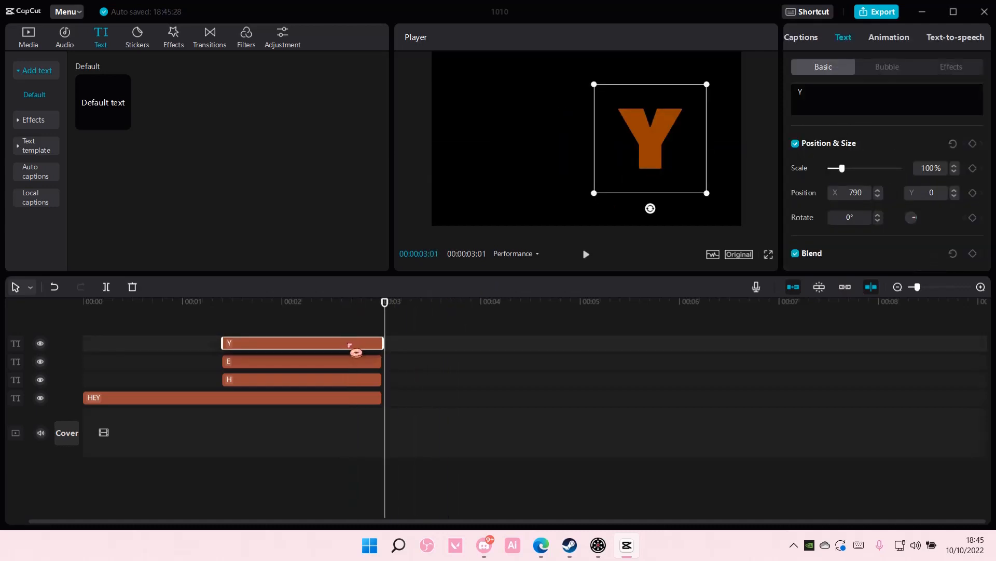
Set the colour of the Y, E and H letter layers to white
left_click(301, 379)
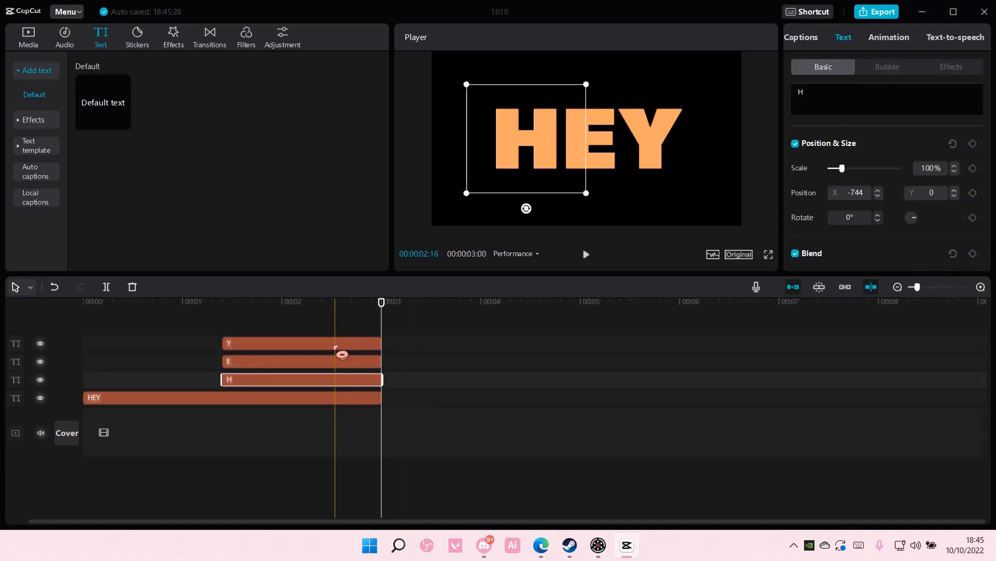
left_click(302, 342)
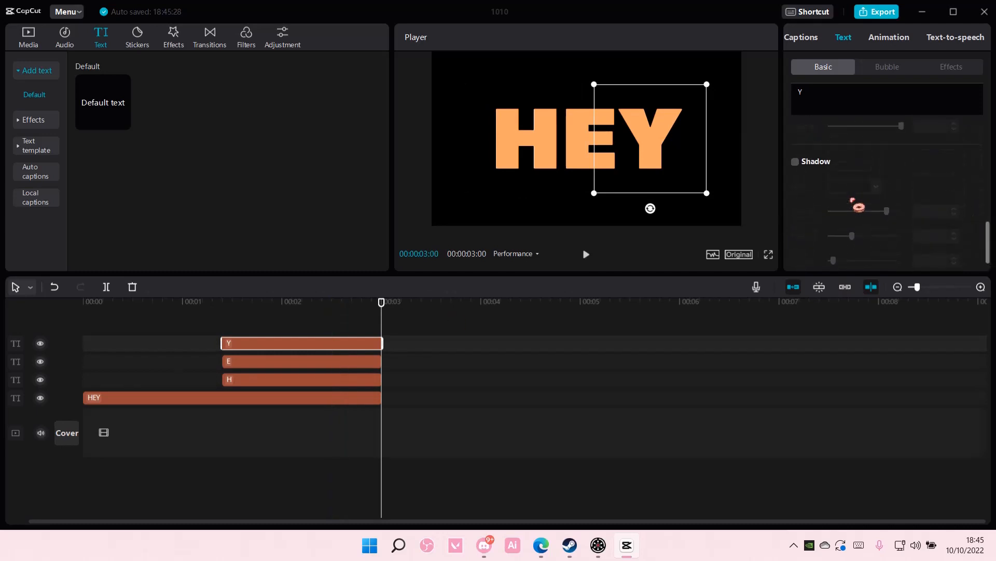
left_click(876, 217)
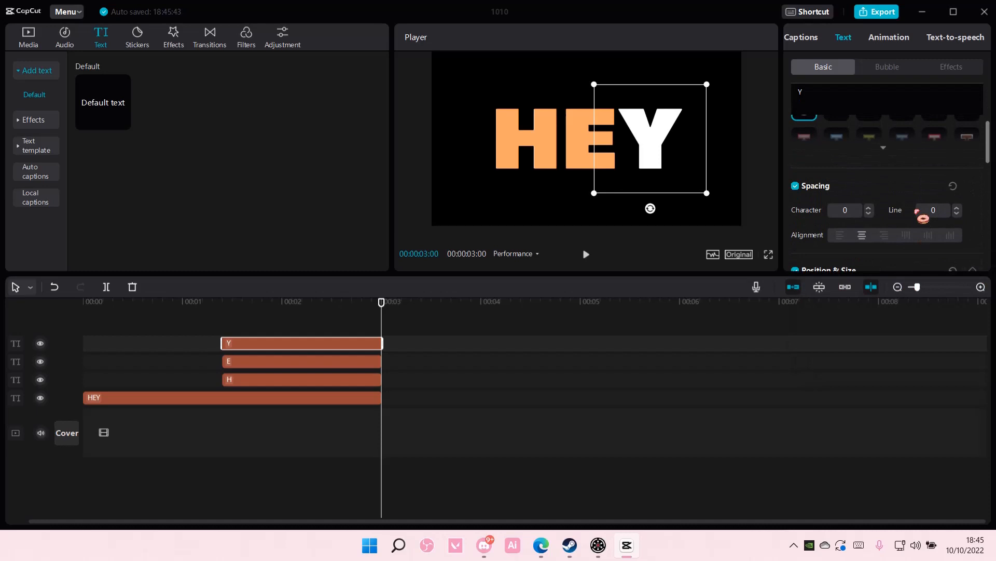
scroll("down", 3)
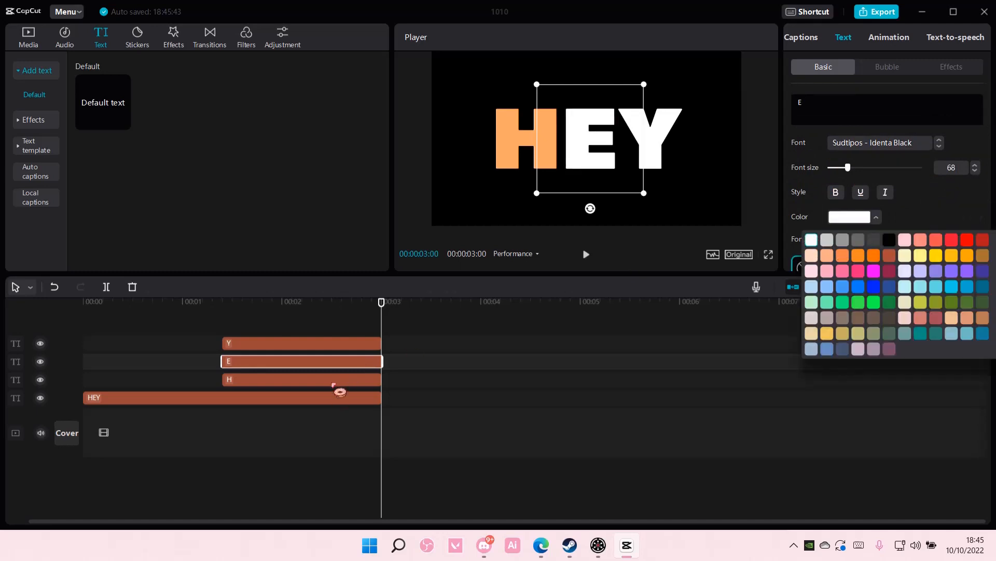
left_click(302, 379)
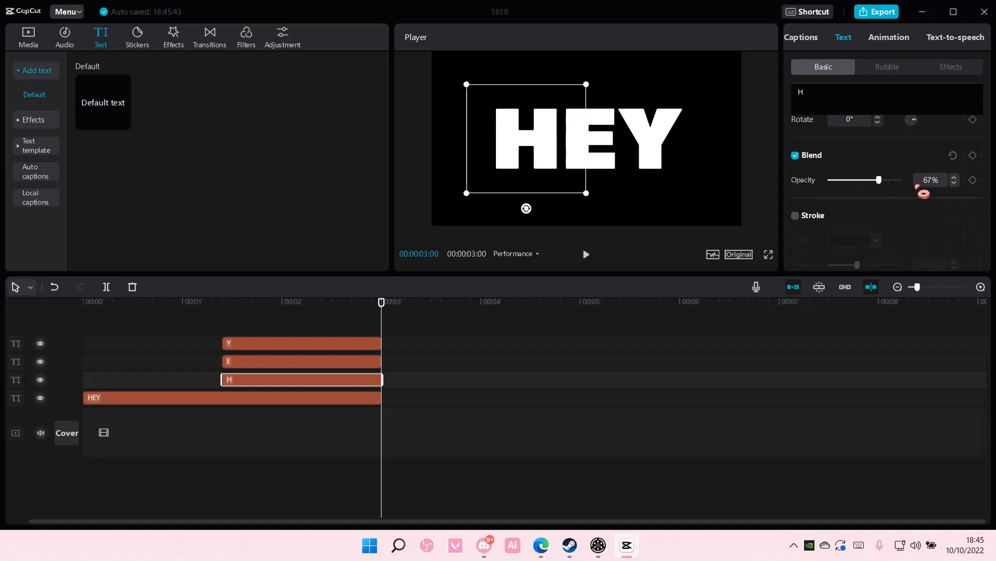
left_click(302, 344)
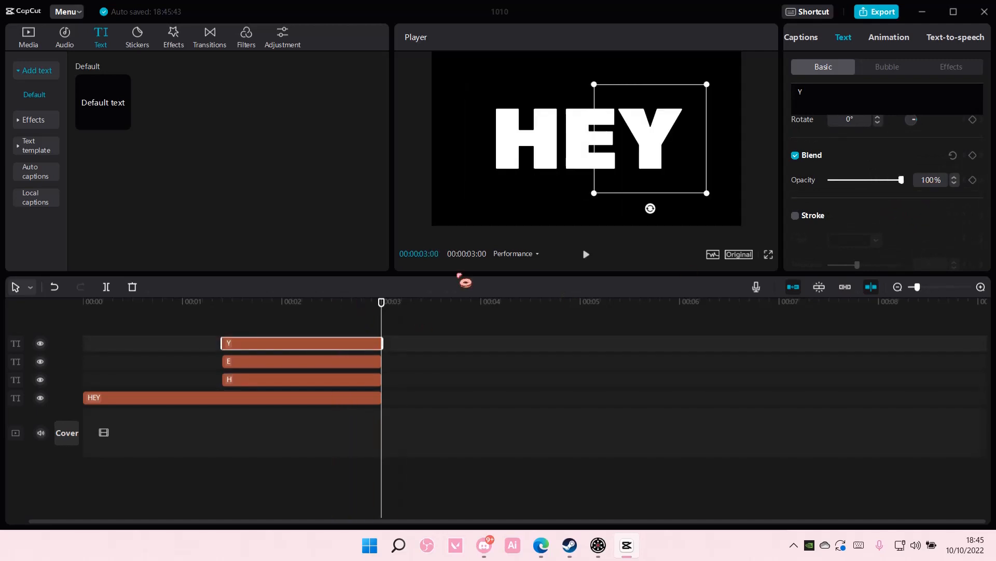
left_click(889, 37)
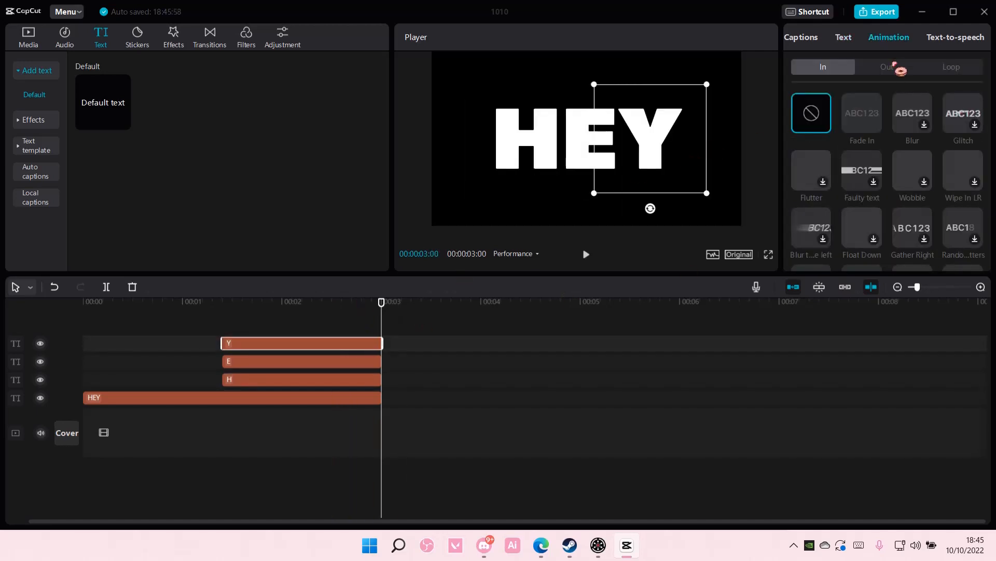
Apply a shatter-style Out animation to the Y letter and preview it
left_click(887, 67)
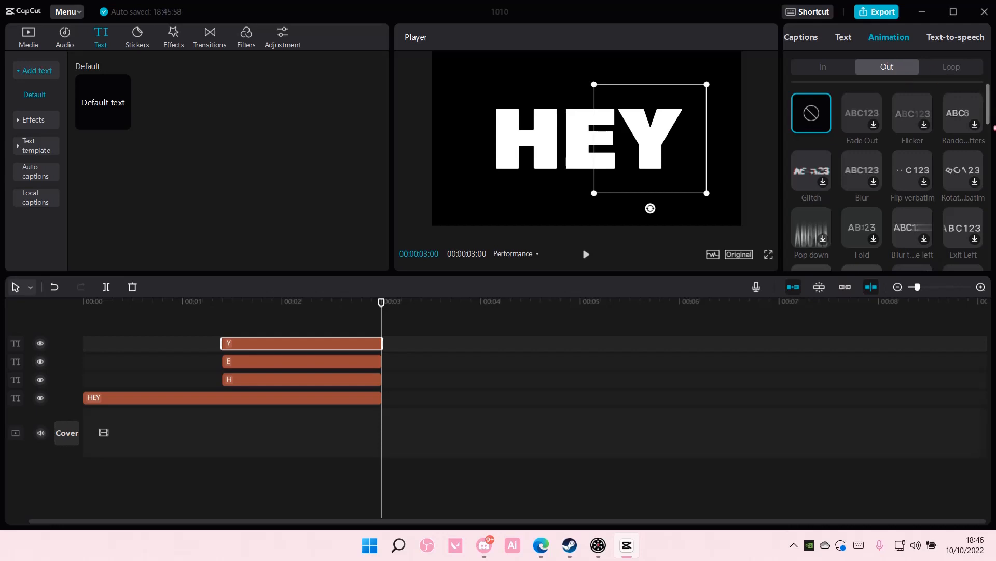
scroll("down", 3)
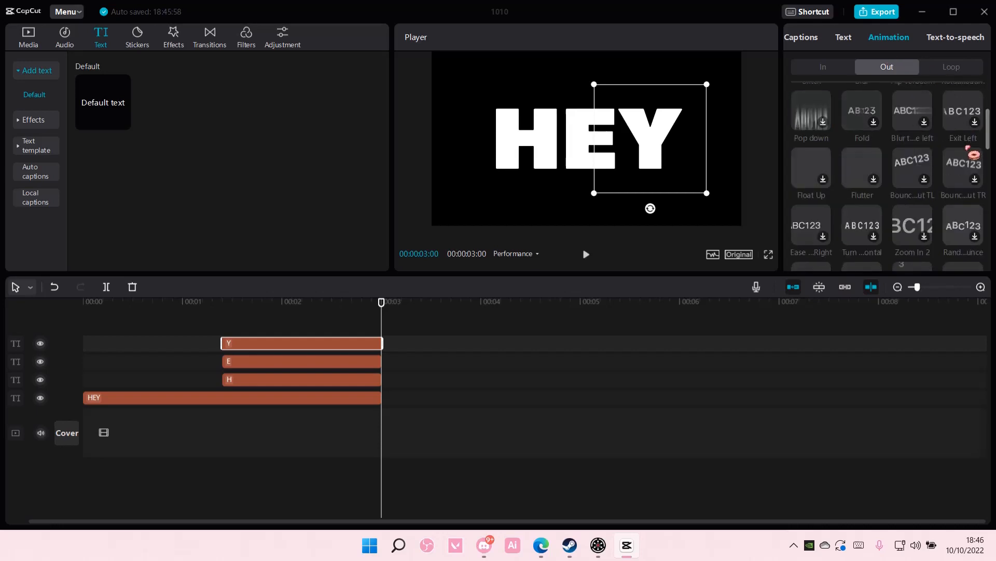
left_click(911, 224)
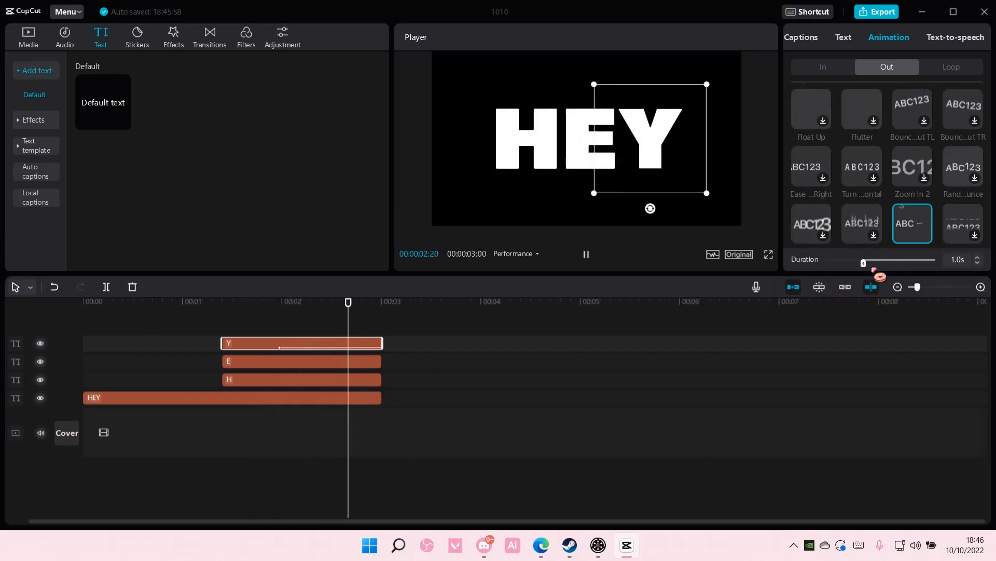
left_click(585, 253)
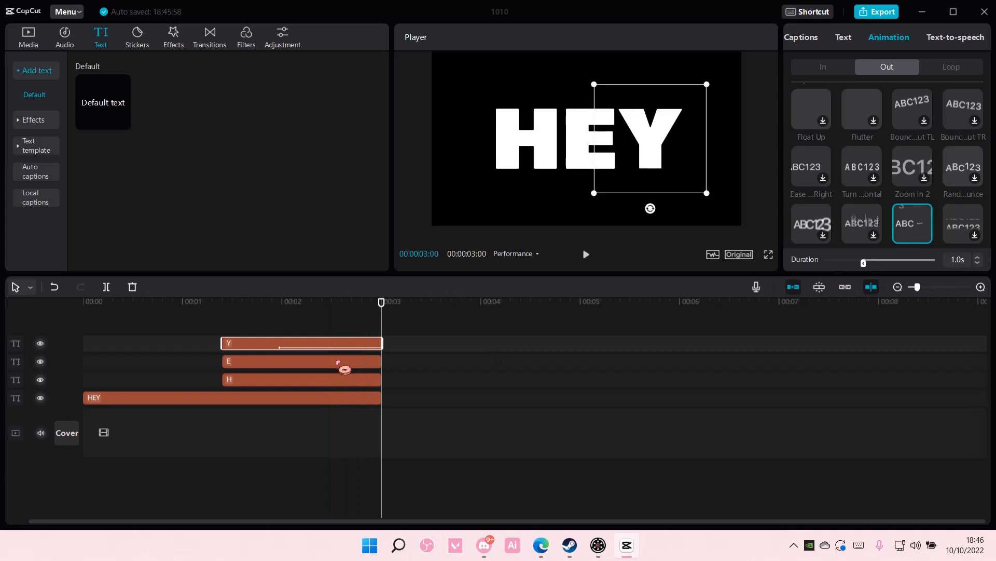
Apply the same shatter Out animation to the E and H letters
left_click(302, 360)
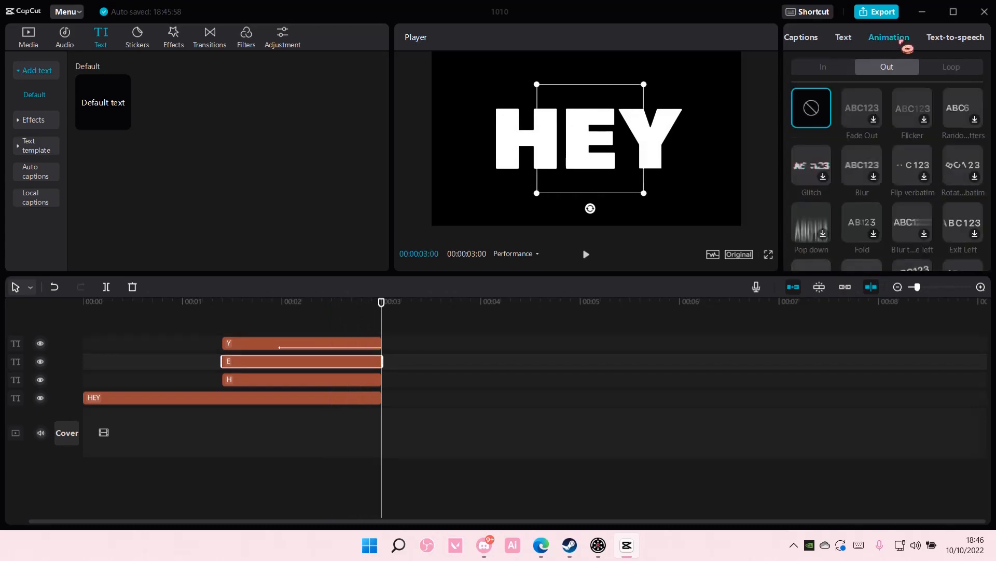
scroll("down", 3)
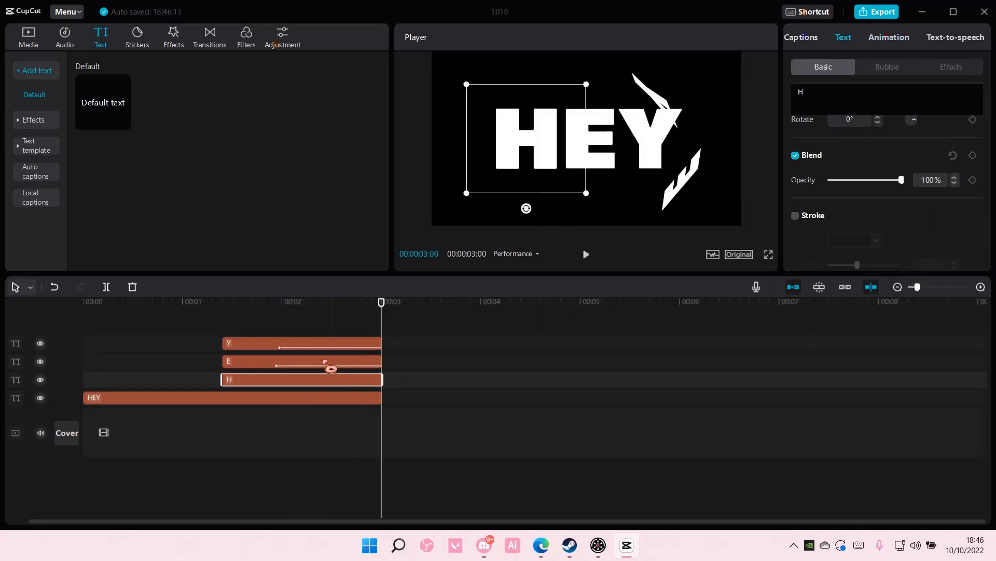
left_click(888, 37)
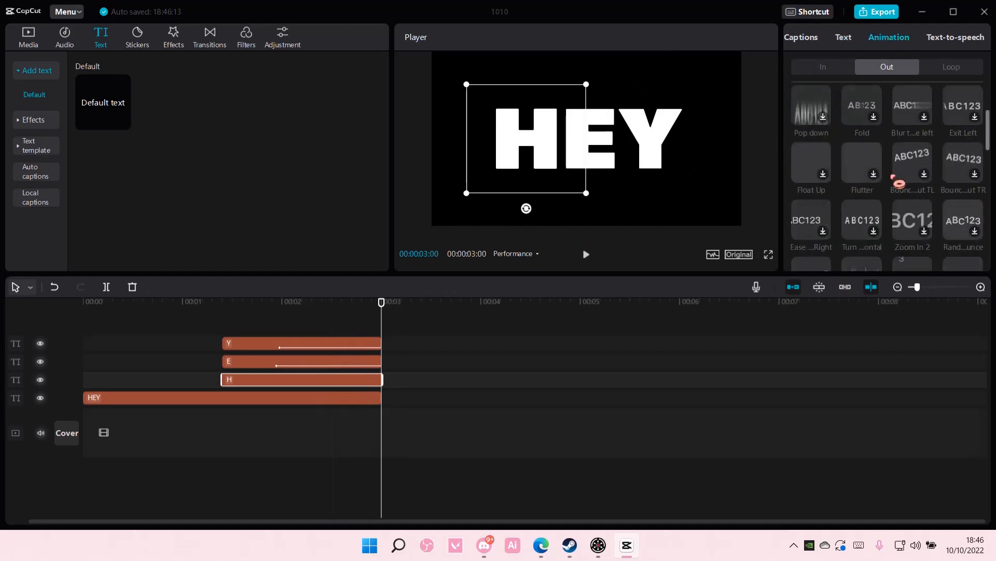
left_click(912, 219)
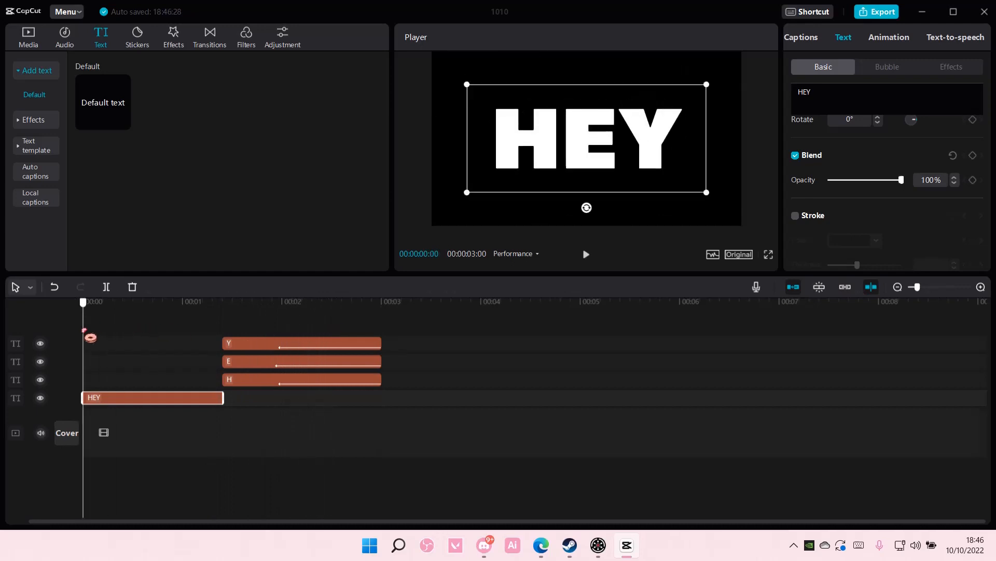
mouse_move(590, 264)
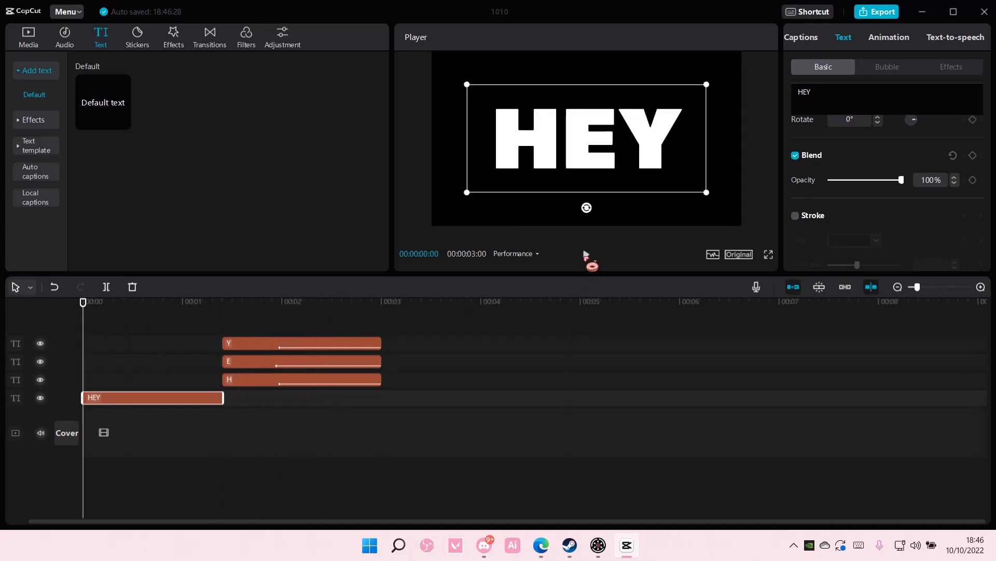
Play the 3-second title back, including a full-screen preview of the letters shattering away
left_click(585, 253)
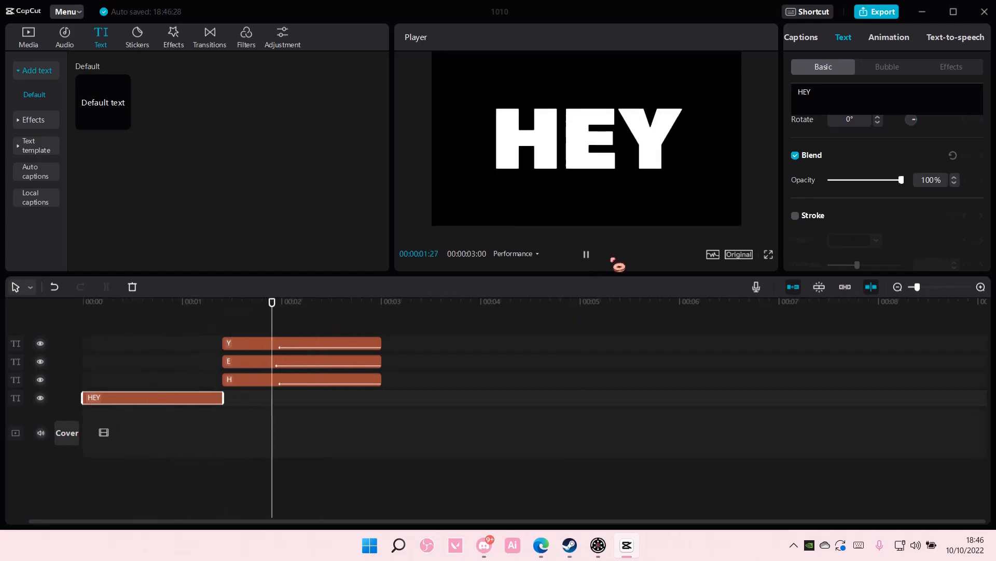
left_click(585, 253)
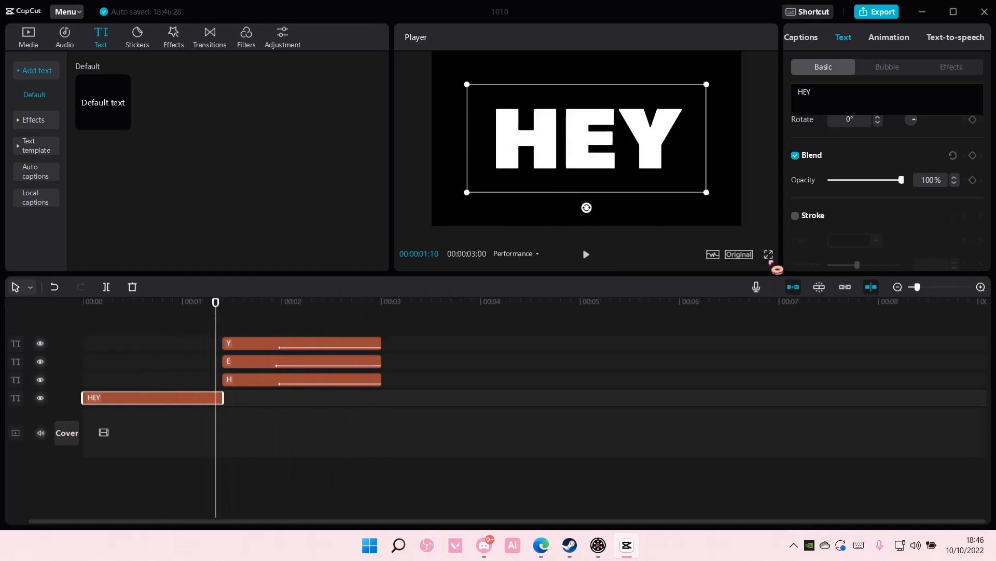
left_click(768, 253)
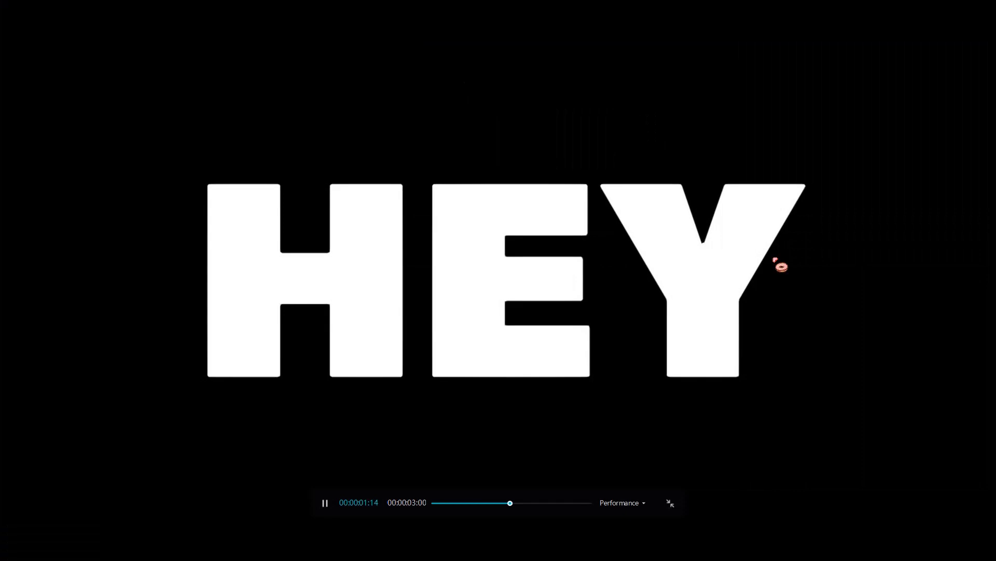
left_click(669, 502)
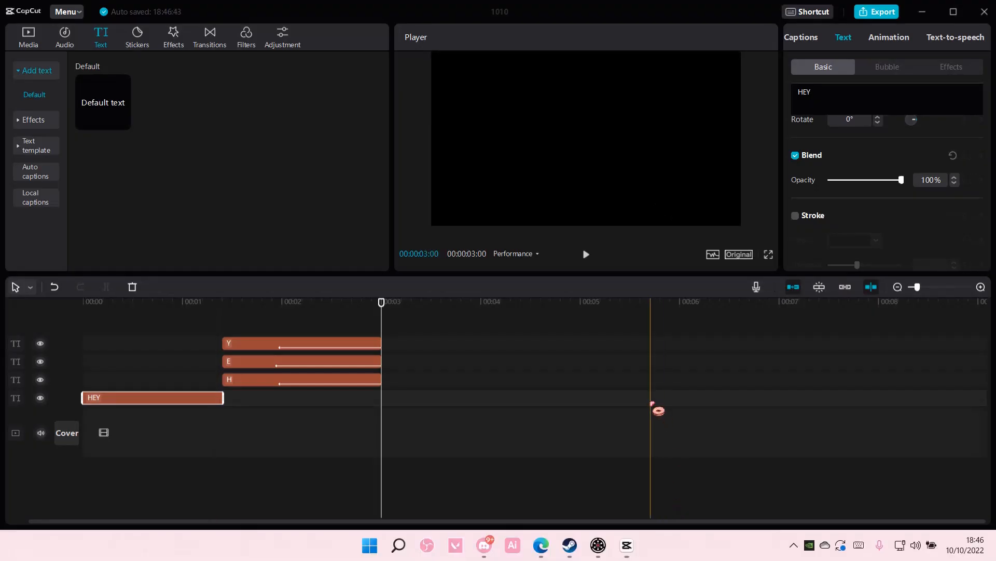